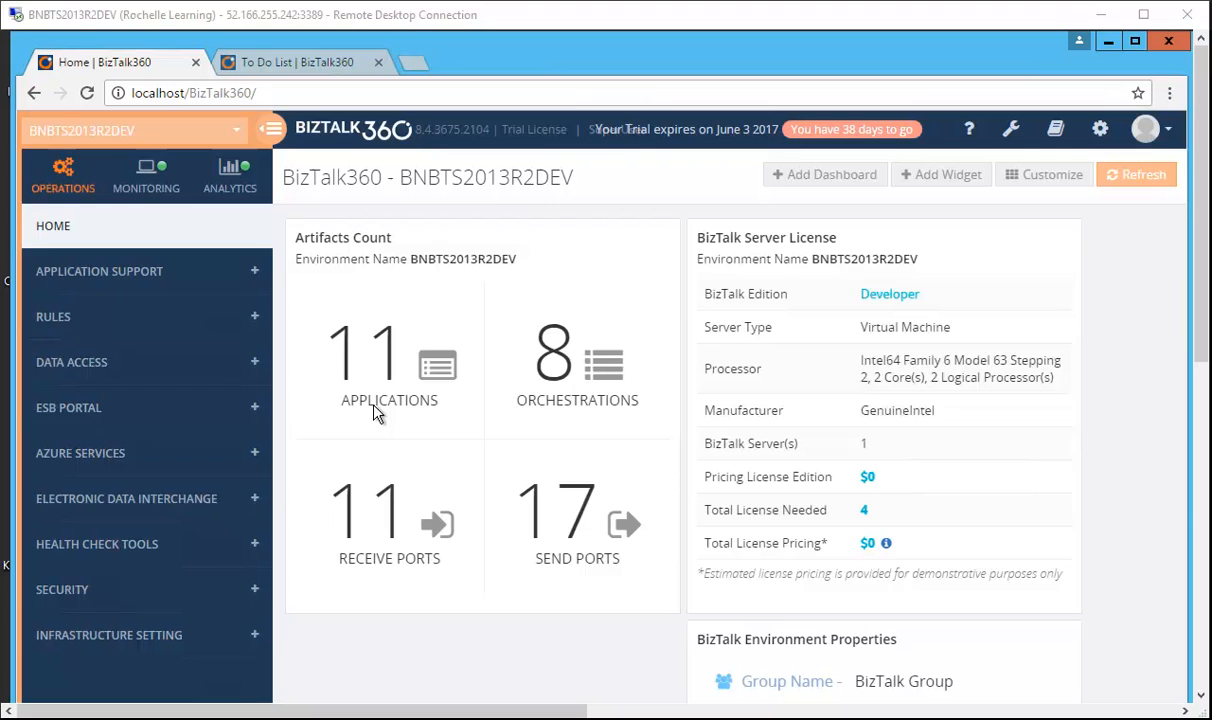
pyautogui.moveTo(366, 410)
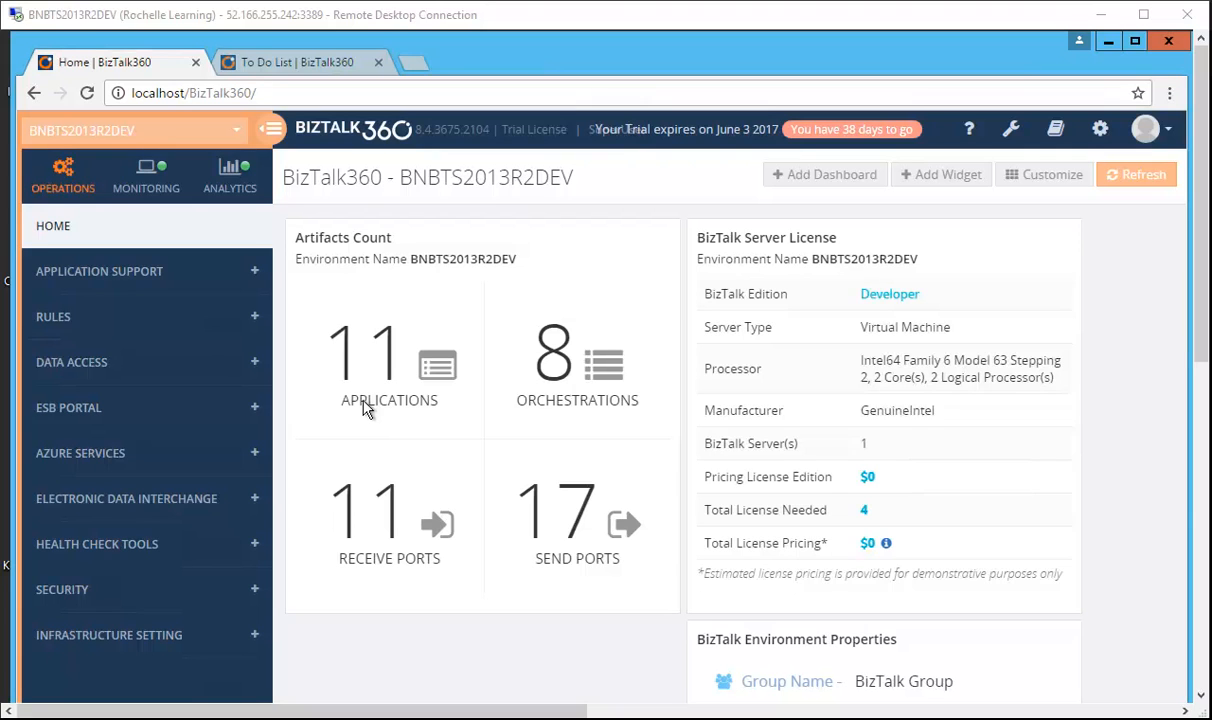
pyautogui.moveTo(358, 410)
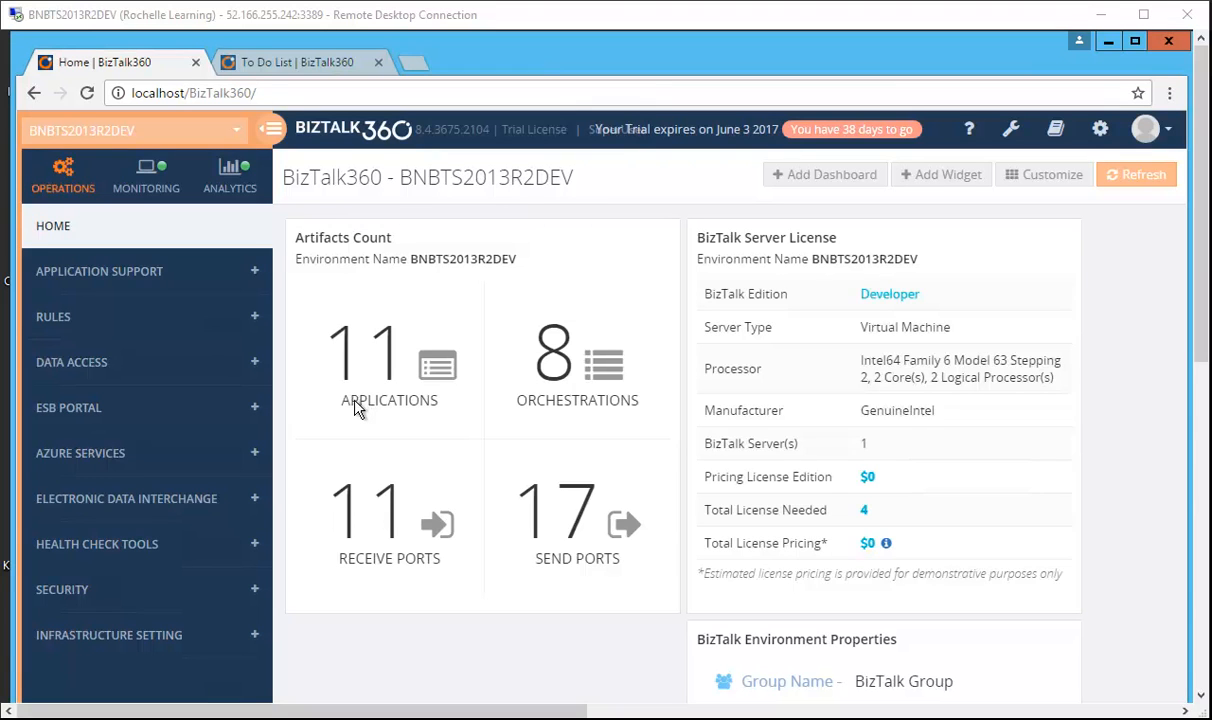
pyautogui.moveTo(323, 387)
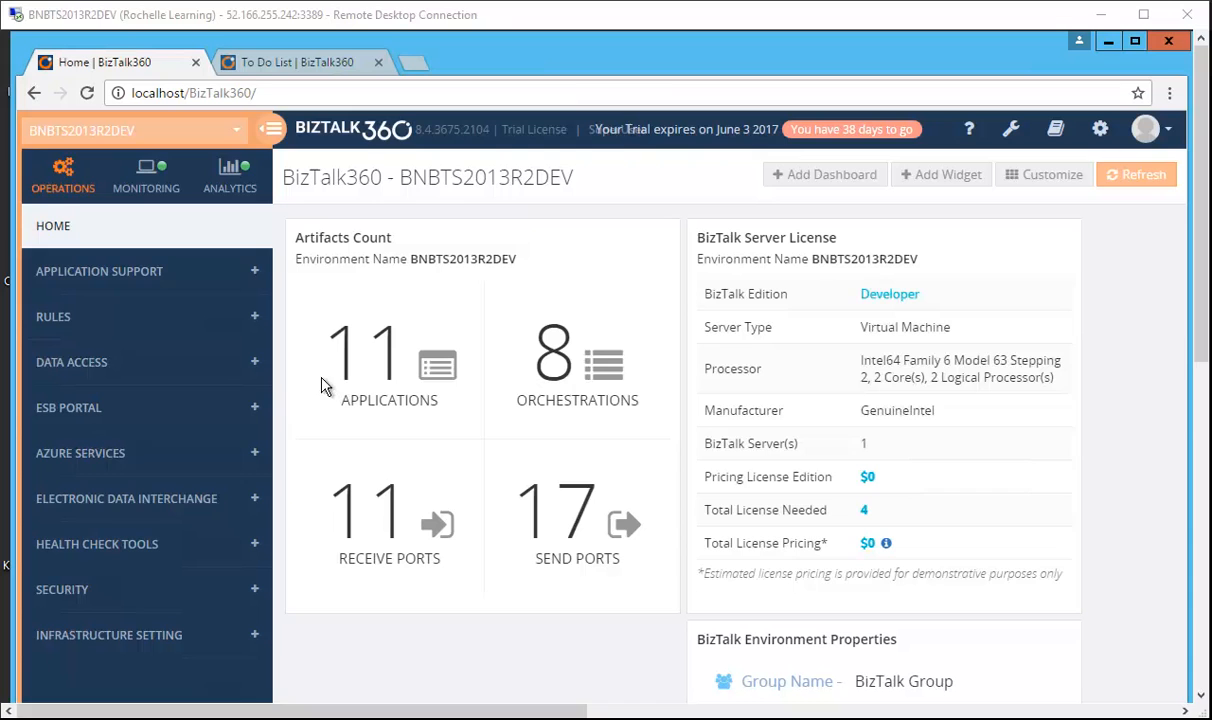
pyautogui.moveTo(123, 489)
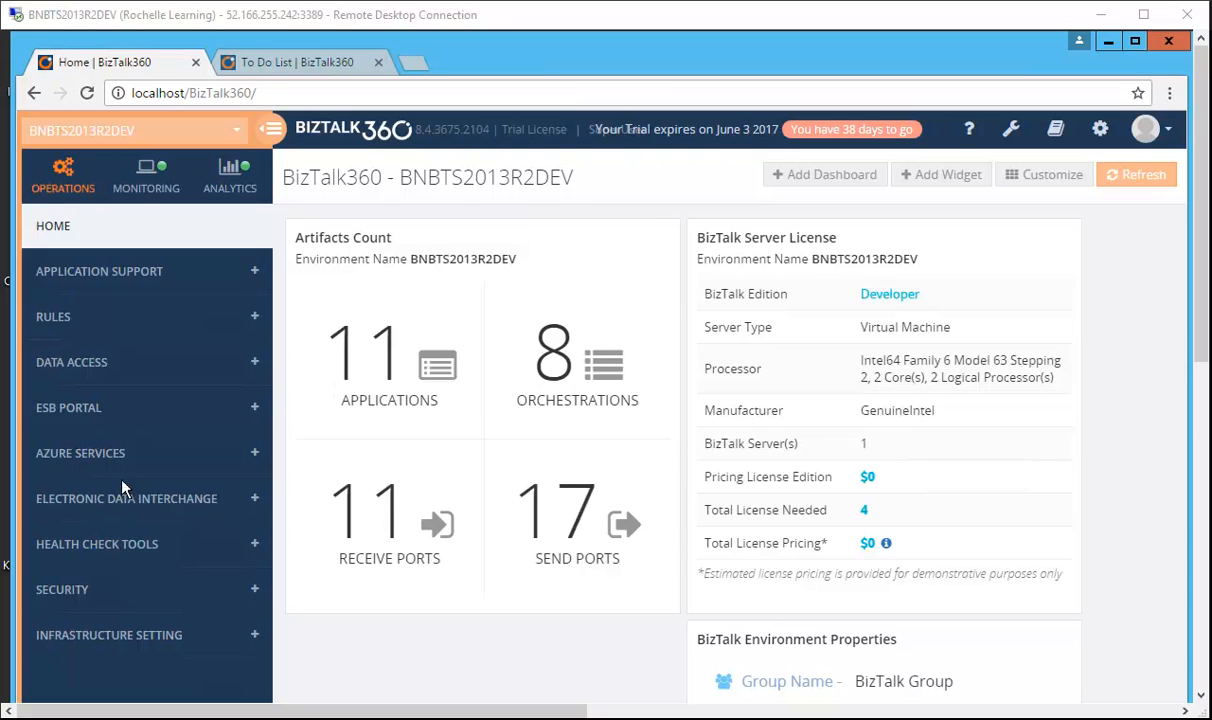
pyautogui.moveTo(120, 462)
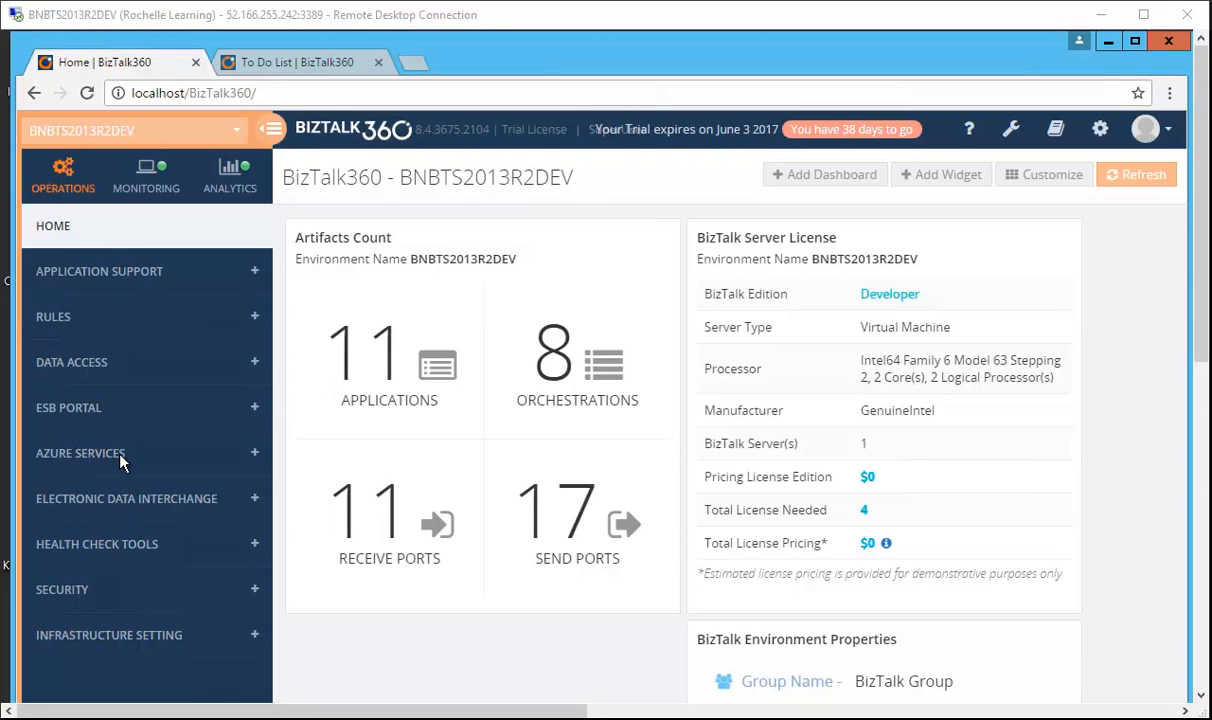
# Expand Health Check Tools on the home dashboard to reveal Backup/DR Visualizer and BizTalk Health Monitor.
pyautogui.click(97, 543)
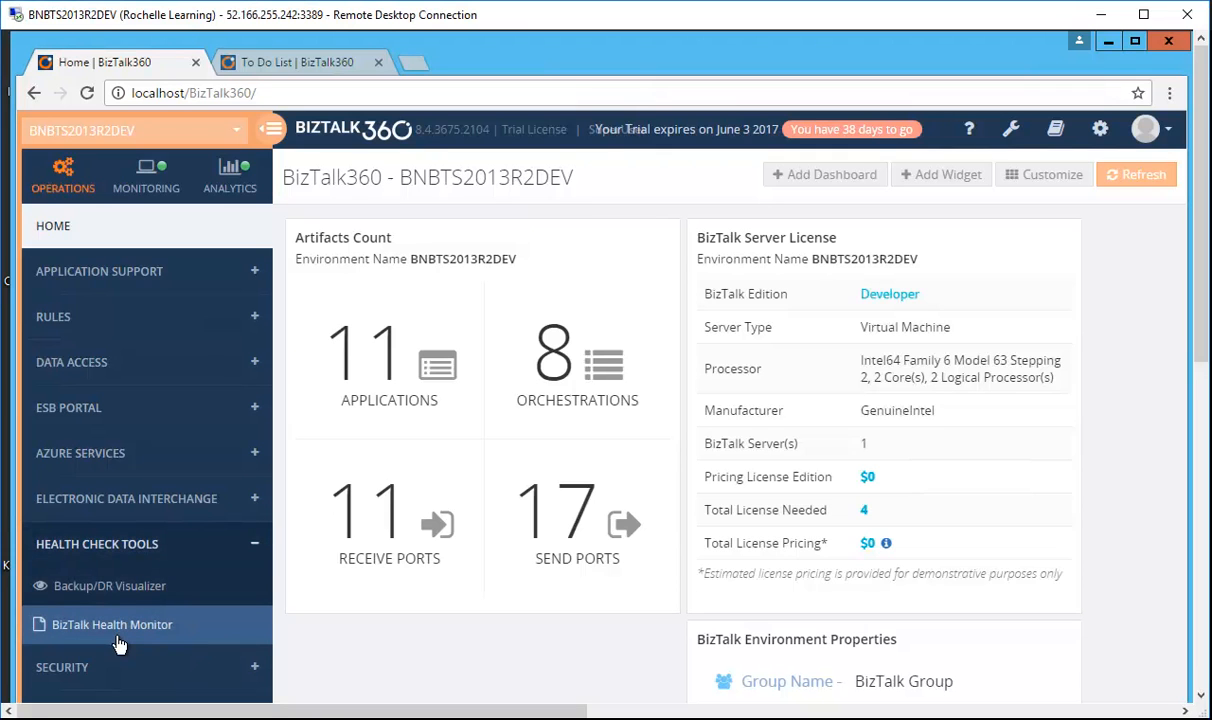
pyautogui.moveTo(112, 624)
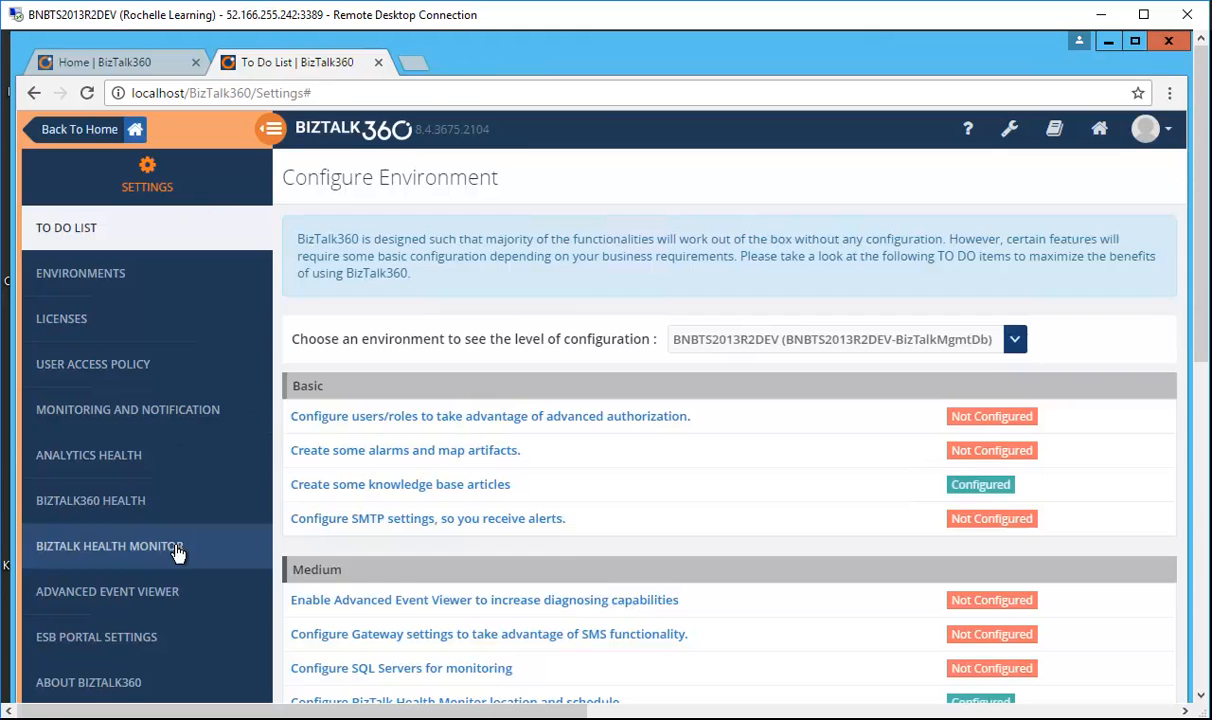
# Open BizTalk Health Monitor settings, check the installation directory and review the weekday hourly schedule.
pyautogui.click(109, 545)
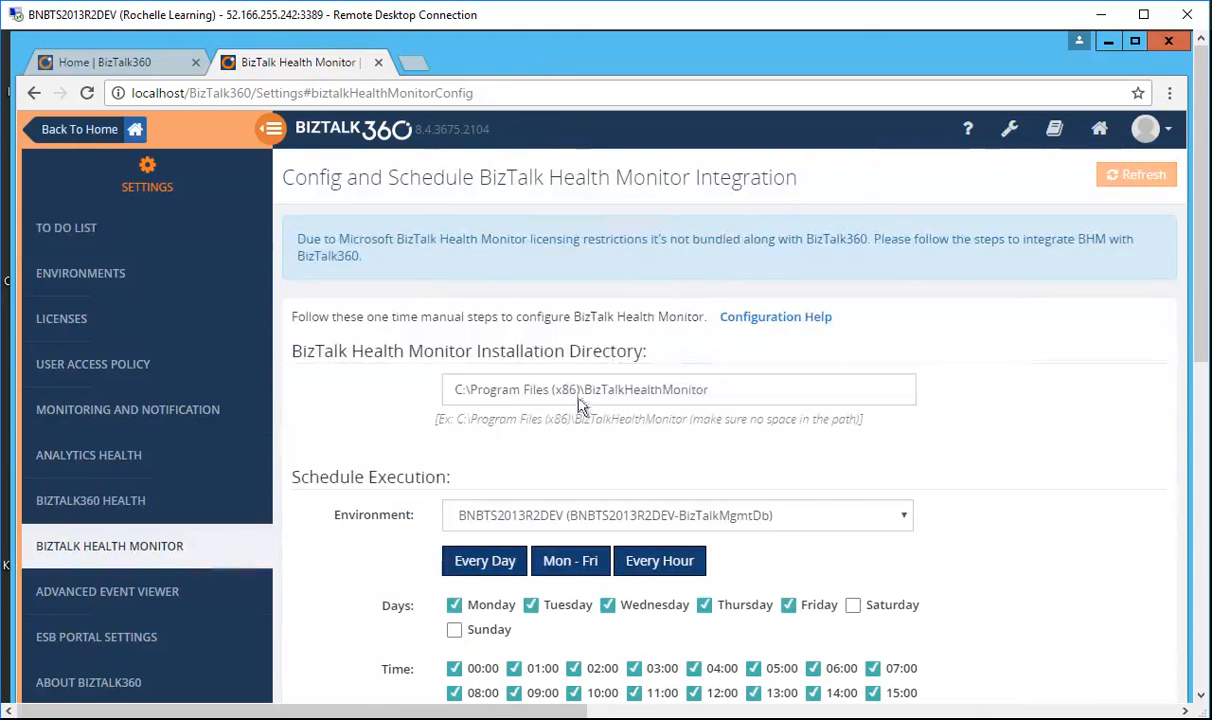
pyautogui.click(678, 389)
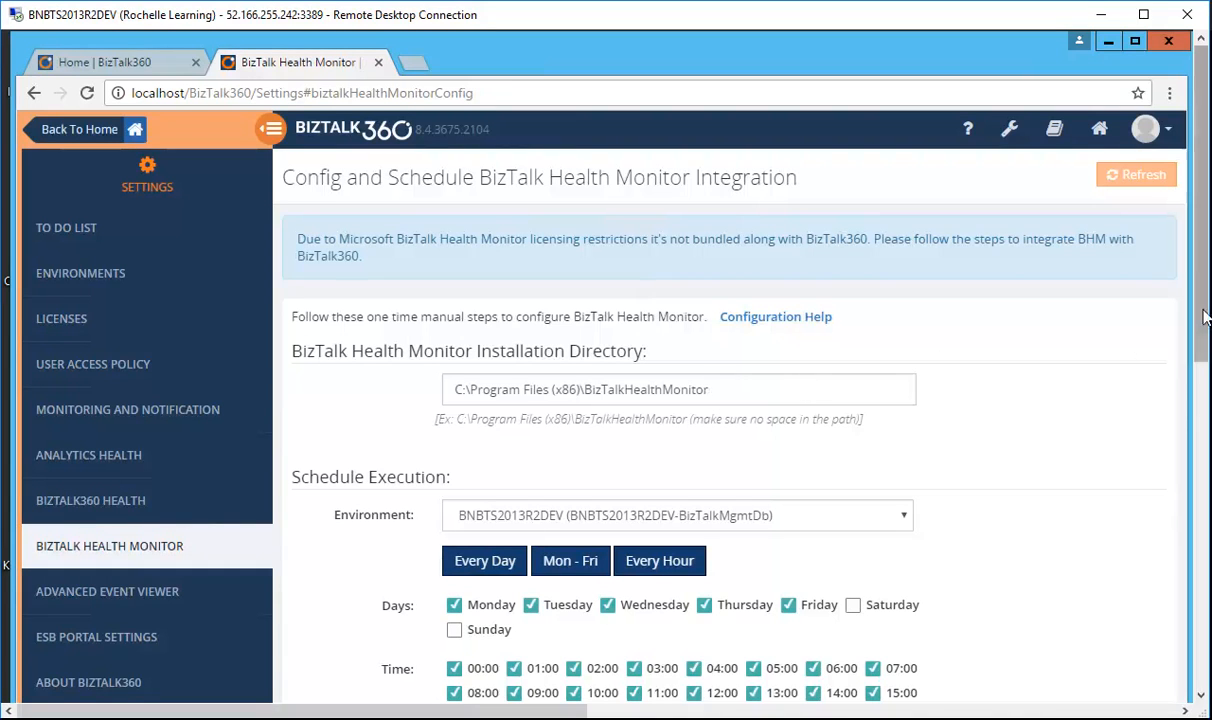
pyautogui.moveTo(1127, 334)
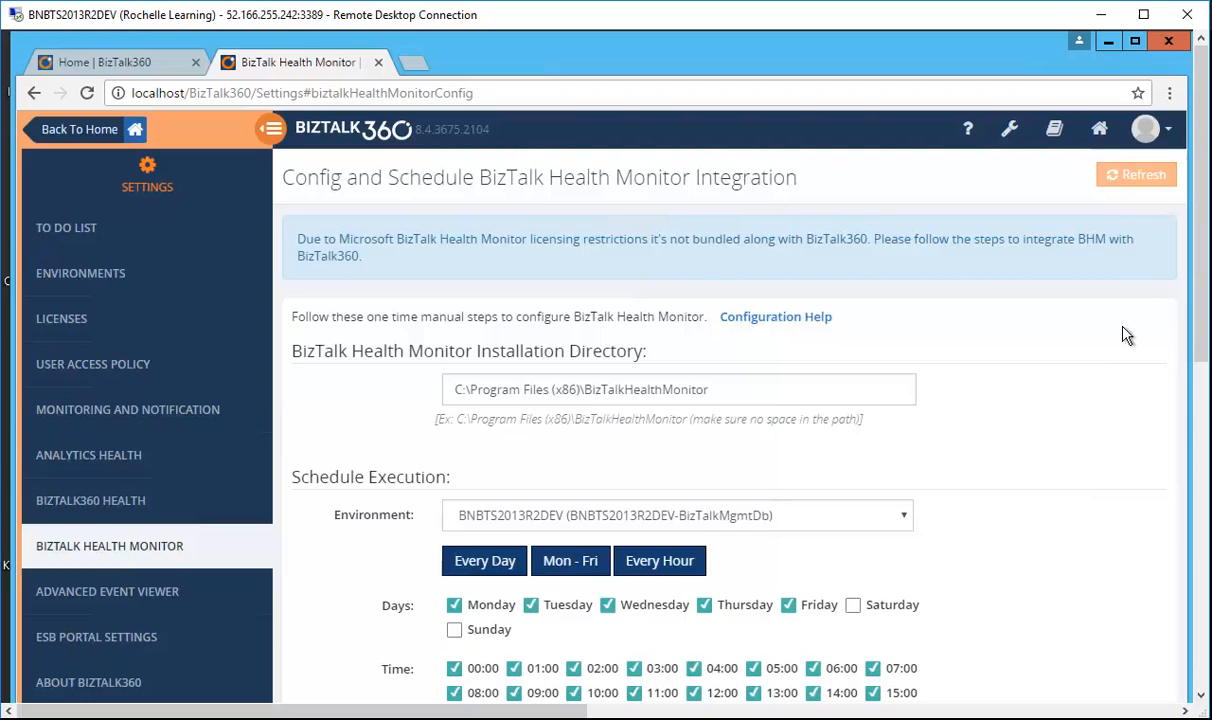
pyautogui.scroll(-3)
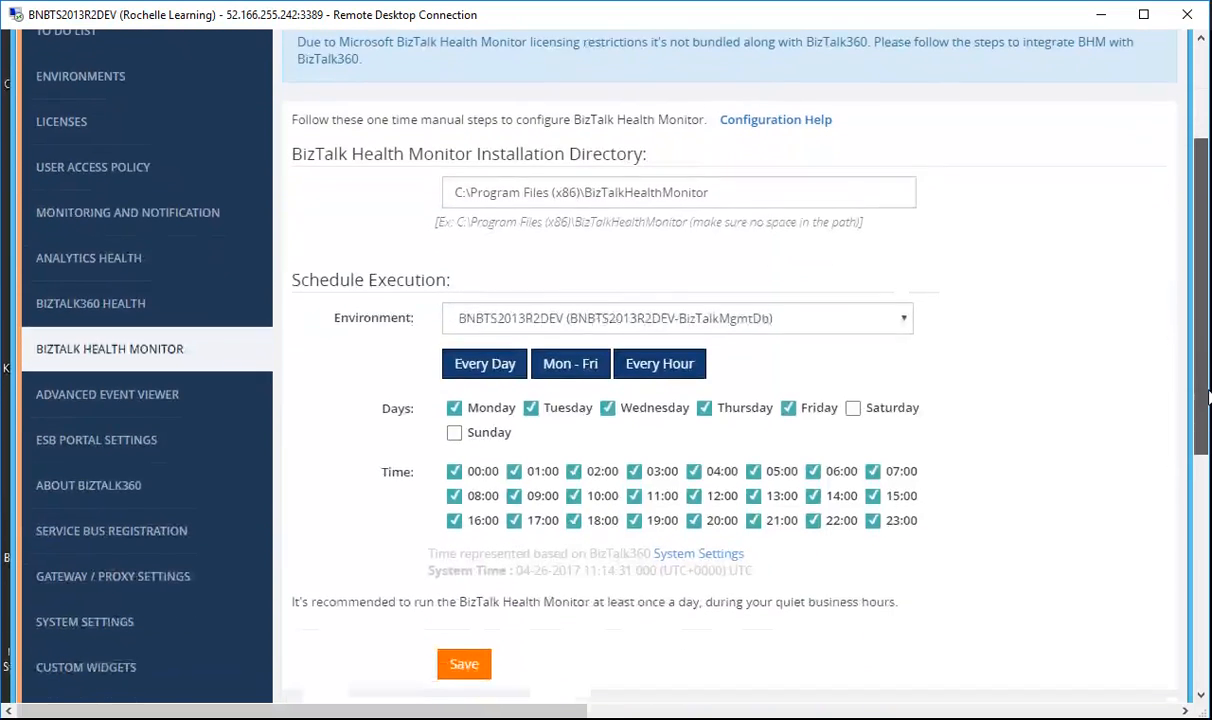
pyautogui.scroll(-3)
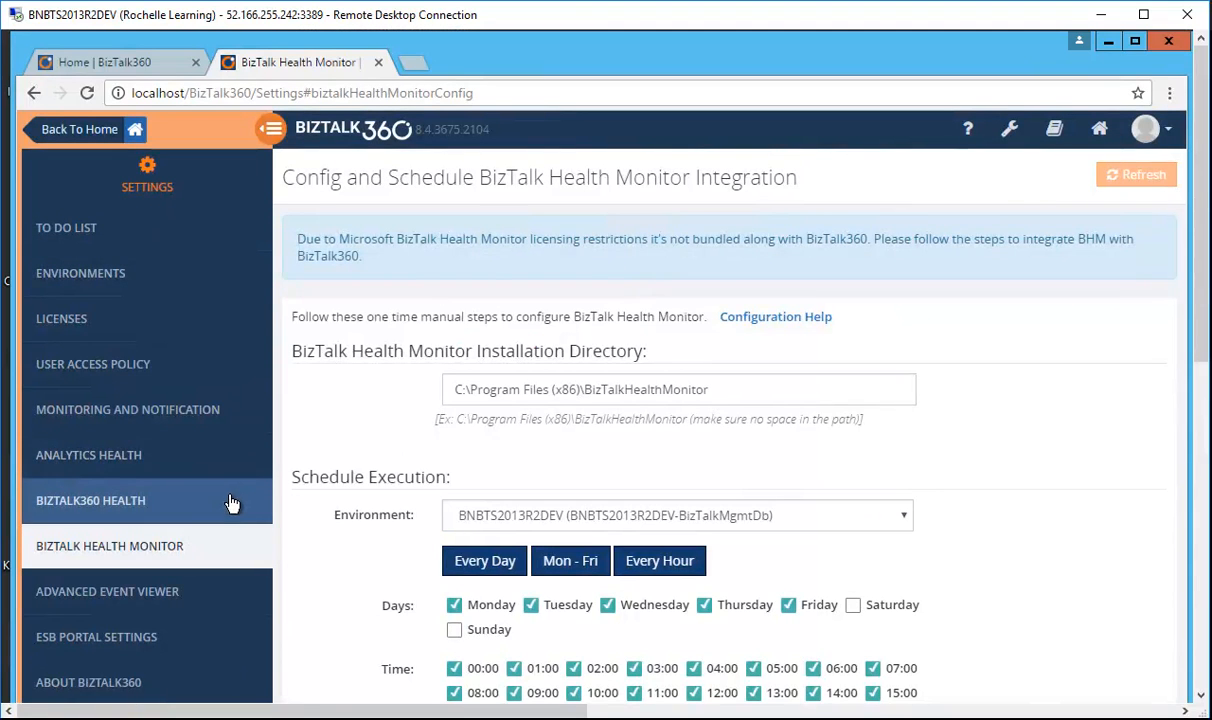
# Open the Data Purge Duration page under BizTalk360 Health settings.
pyautogui.click(90, 500)
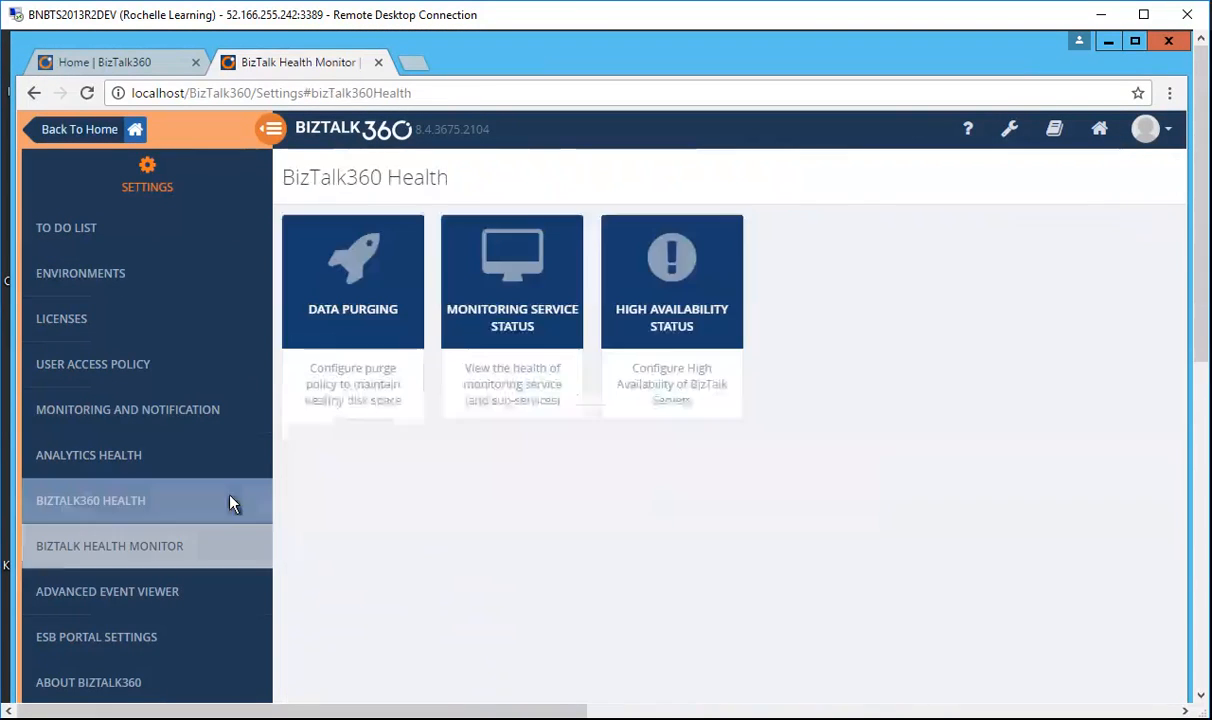
pyautogui.click(352, 282)
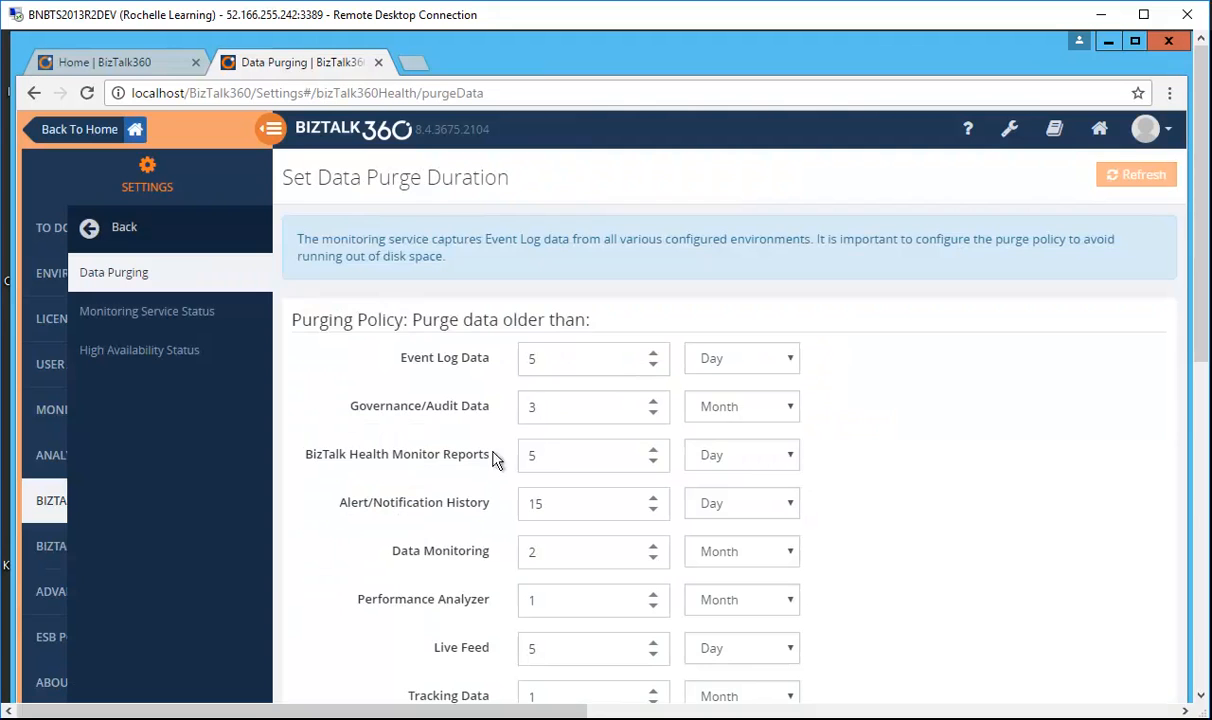
pyautogui.moveTo(1048, 204)
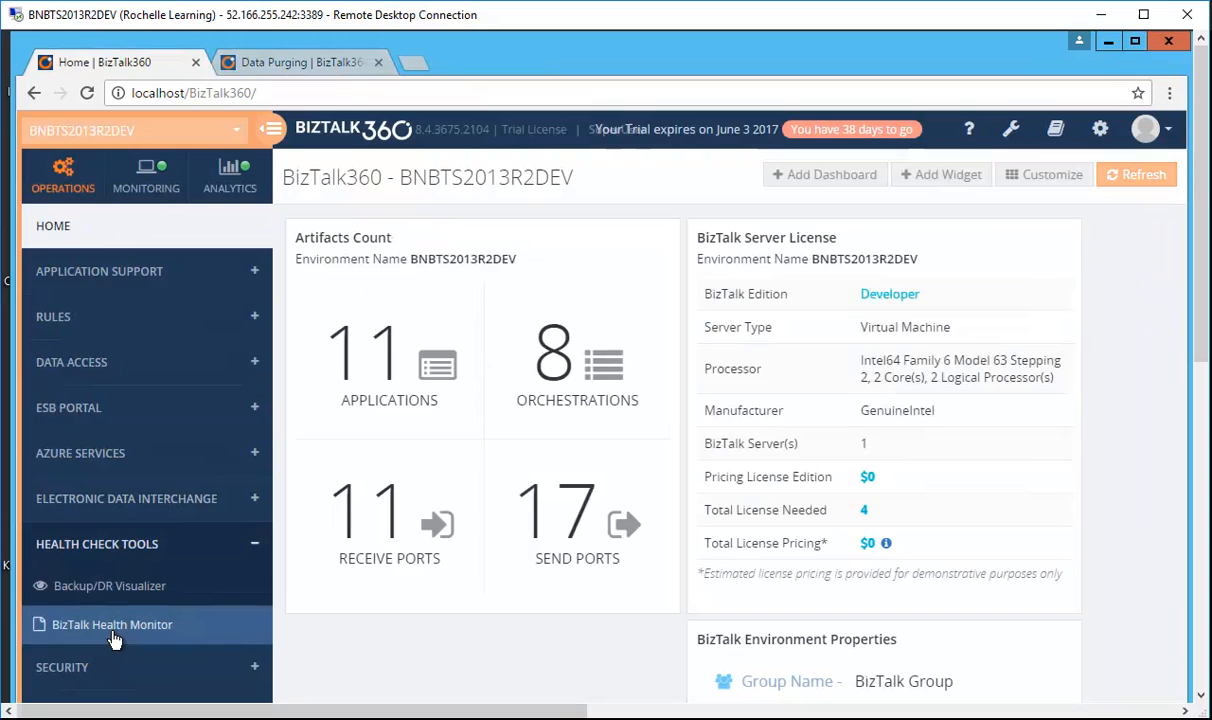
# View the Health Monitor report's critical and non-critical errors, then go to the Monitoring Dashboard.
pyautogui.click(112, 624)
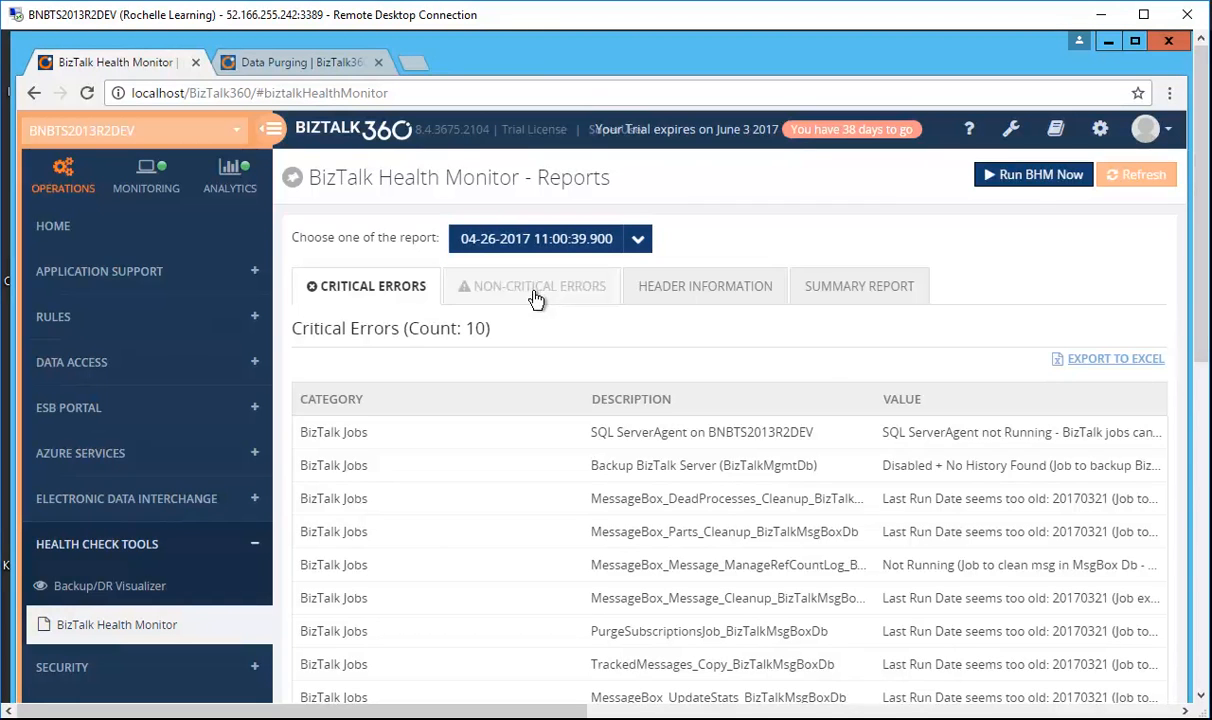
pyautogui.click(539, 286)
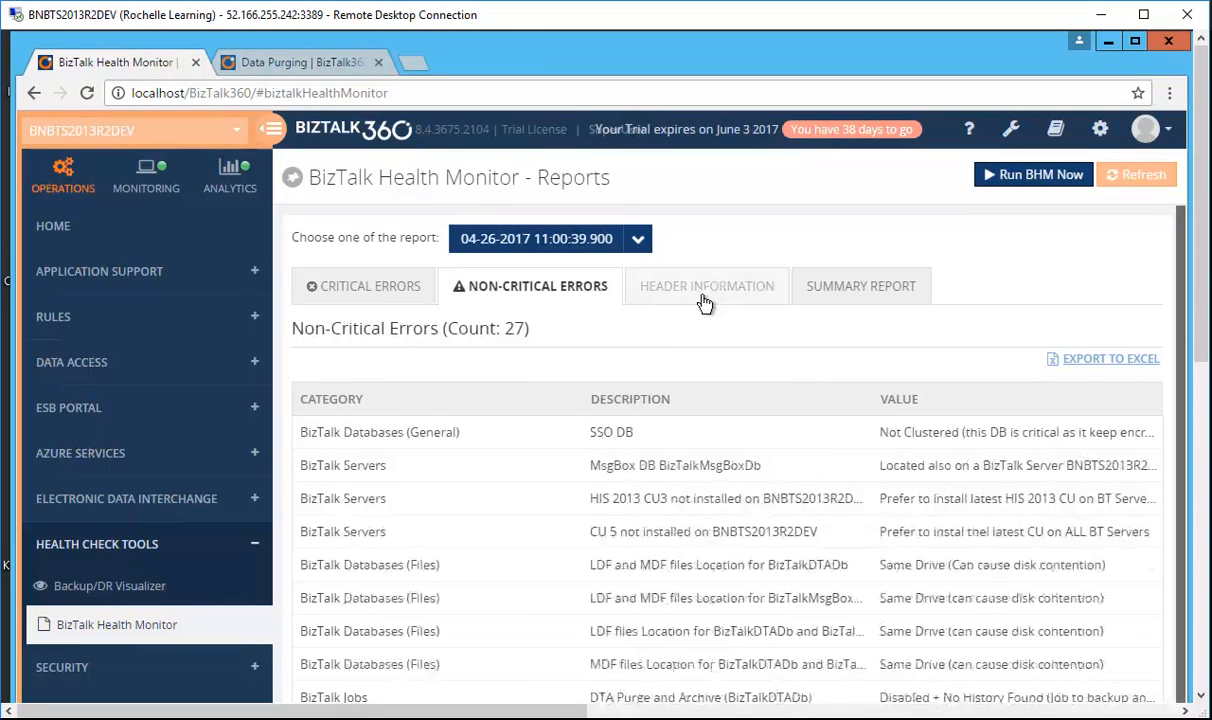
pyautogui.click(146, 175)
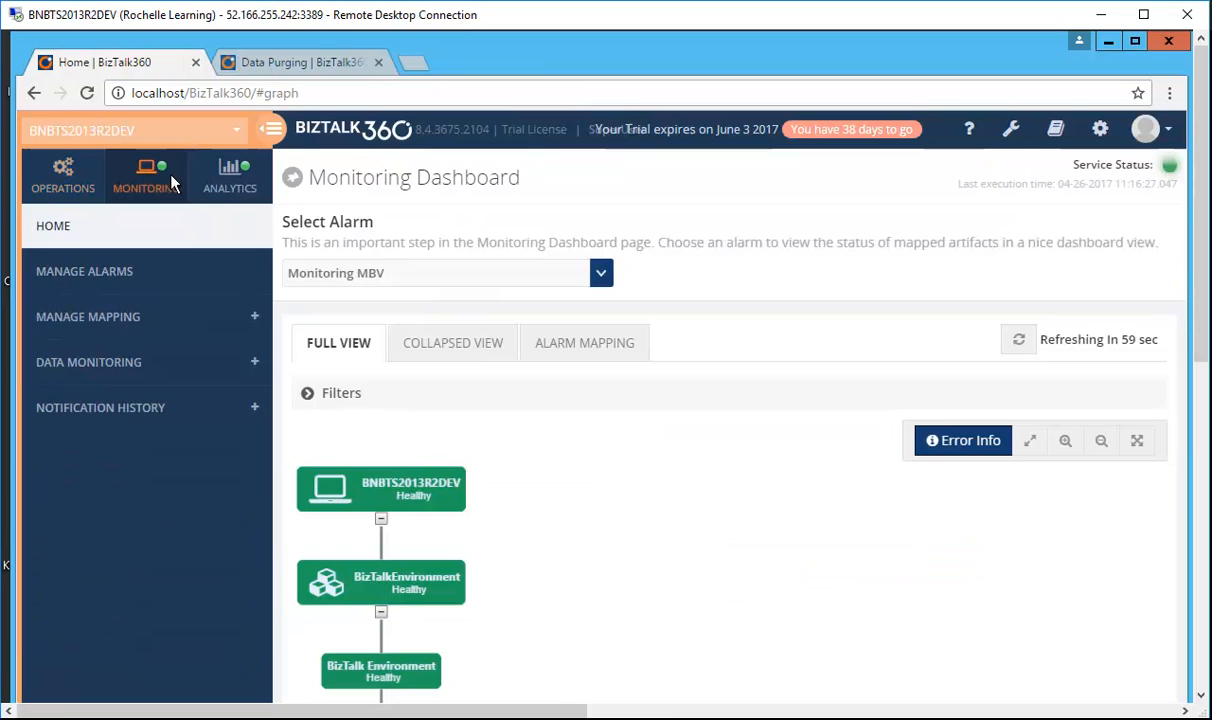
# Open BizTalk Environment mapping for Monitoring MBV to see thresholds of 10 critical and 30 non-critical errors.
pyautogui.click(88, 316)
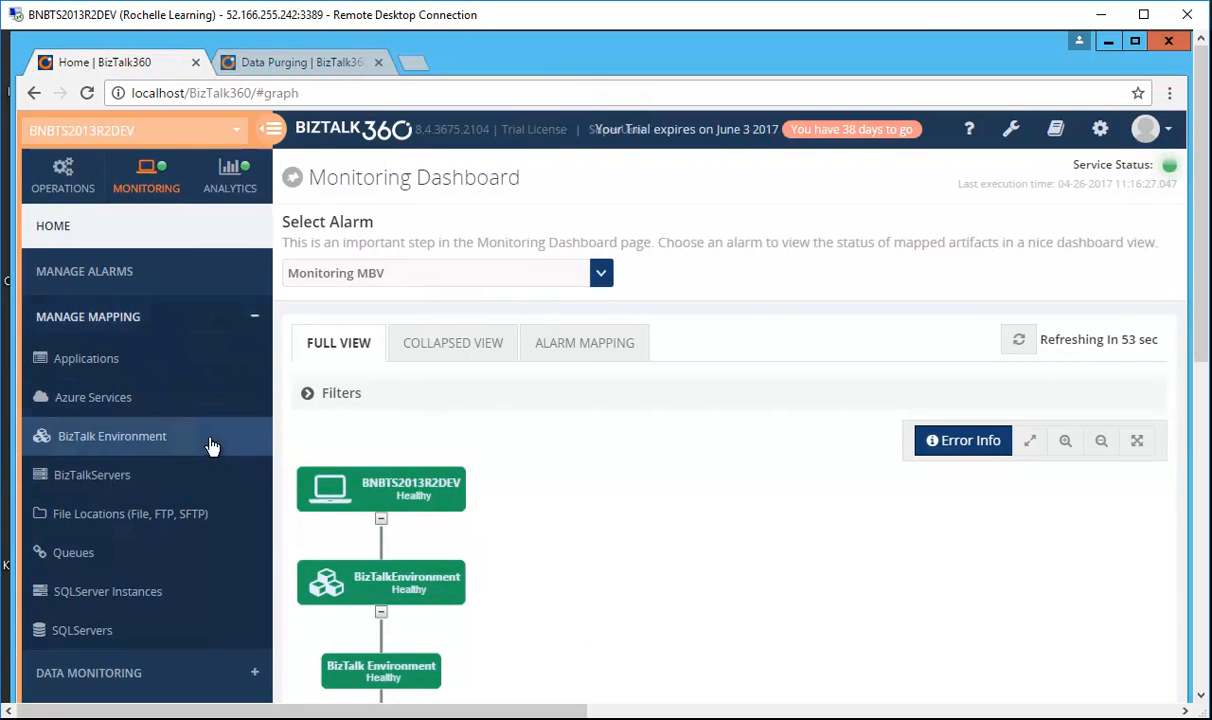
pyautogui.click(112, 436)
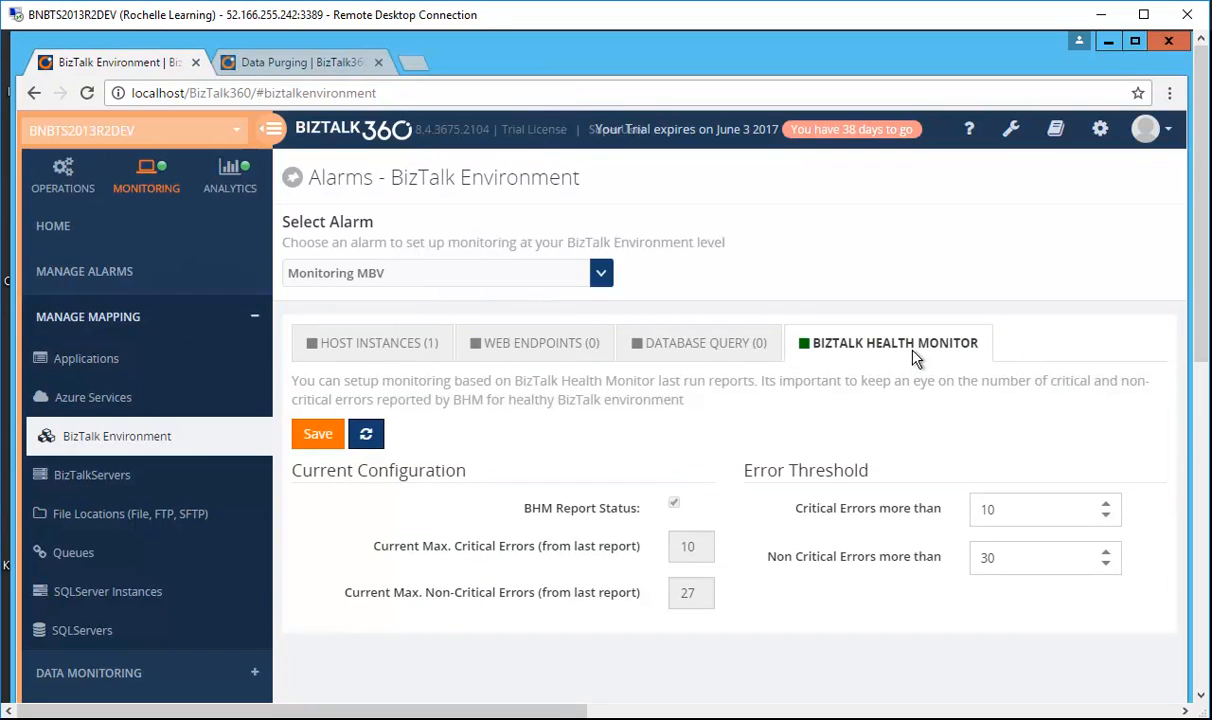
pyautogui.moveTo(920, 408)
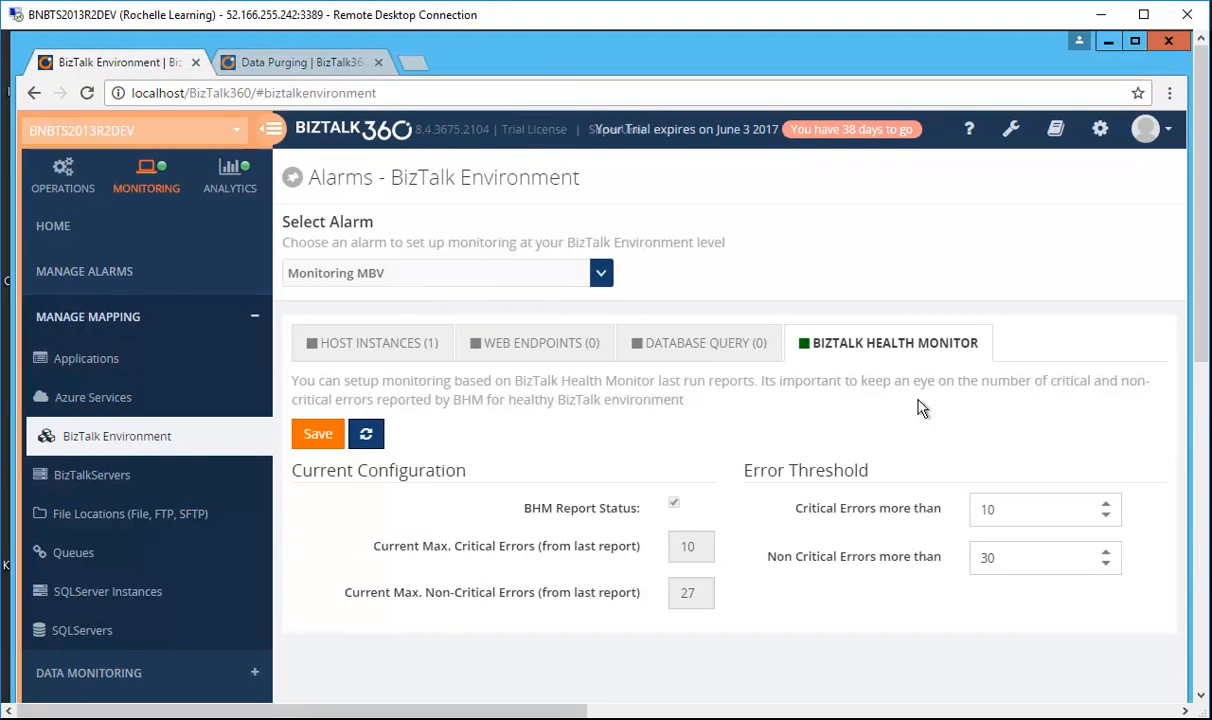
pyautogui.moveTo(930, 515)
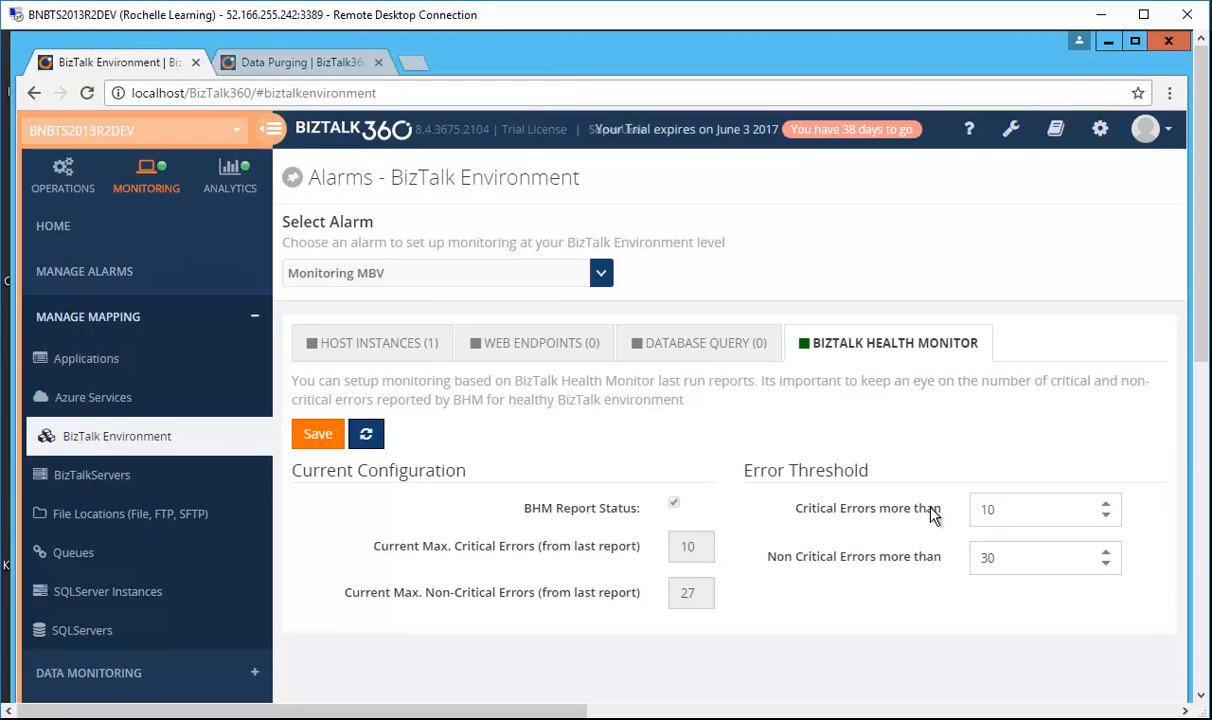
pyautogui.moveTo(919, 585)
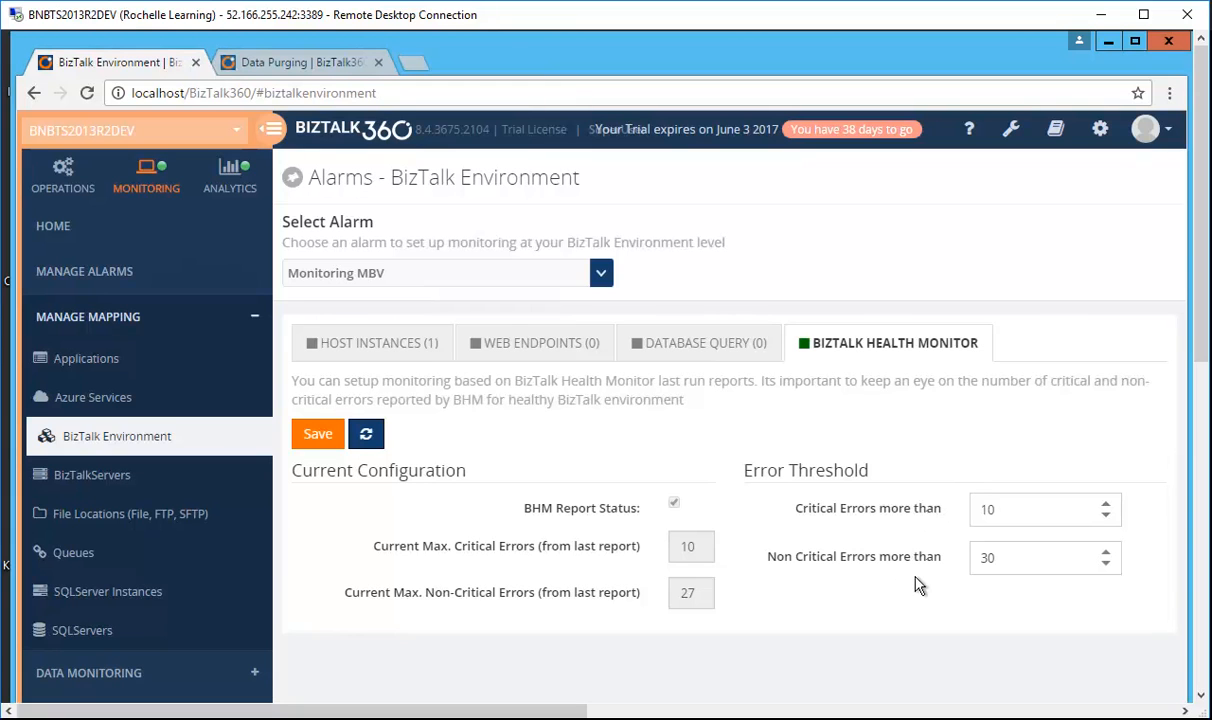
pyautogui.moveTo(810, 356)
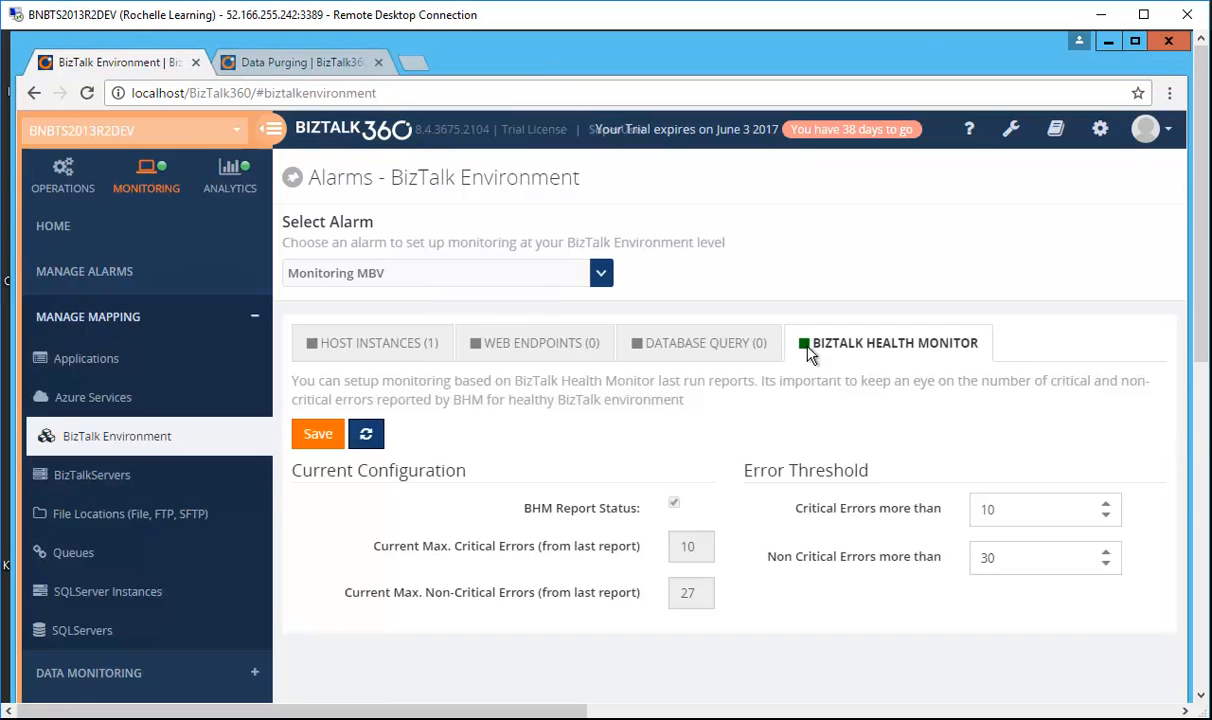
pyautogui.click(53, 225)
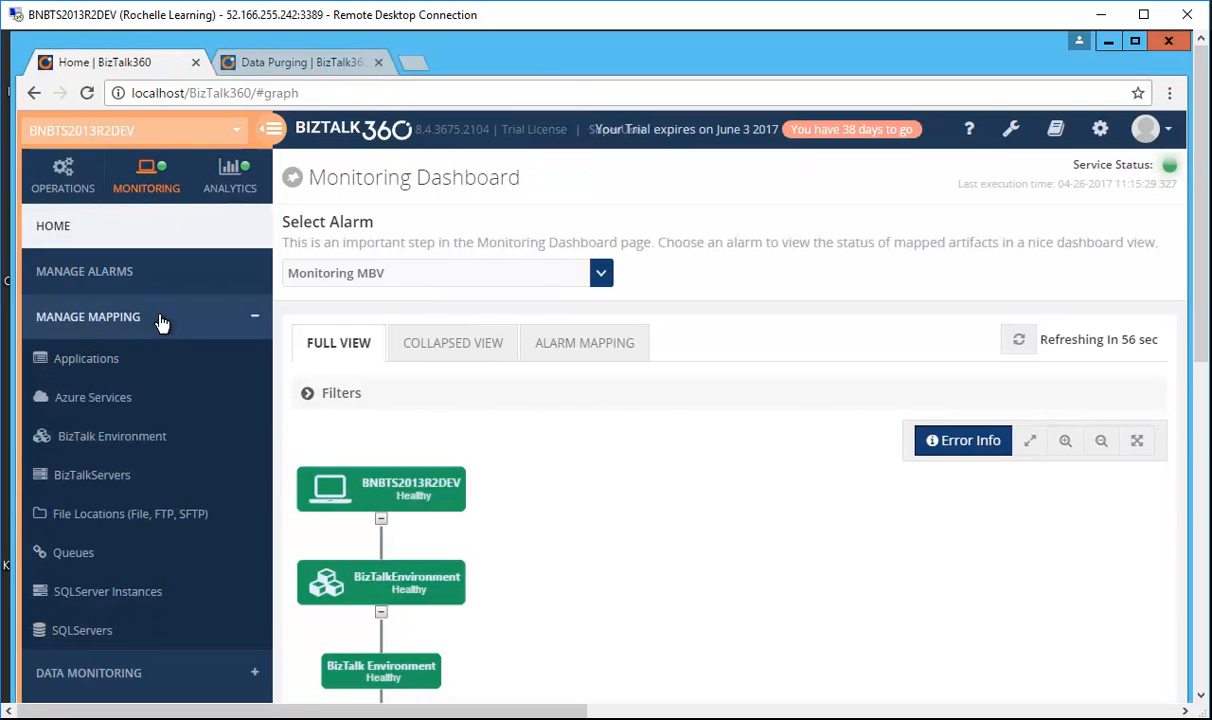
pyautogui.click(112, 436)
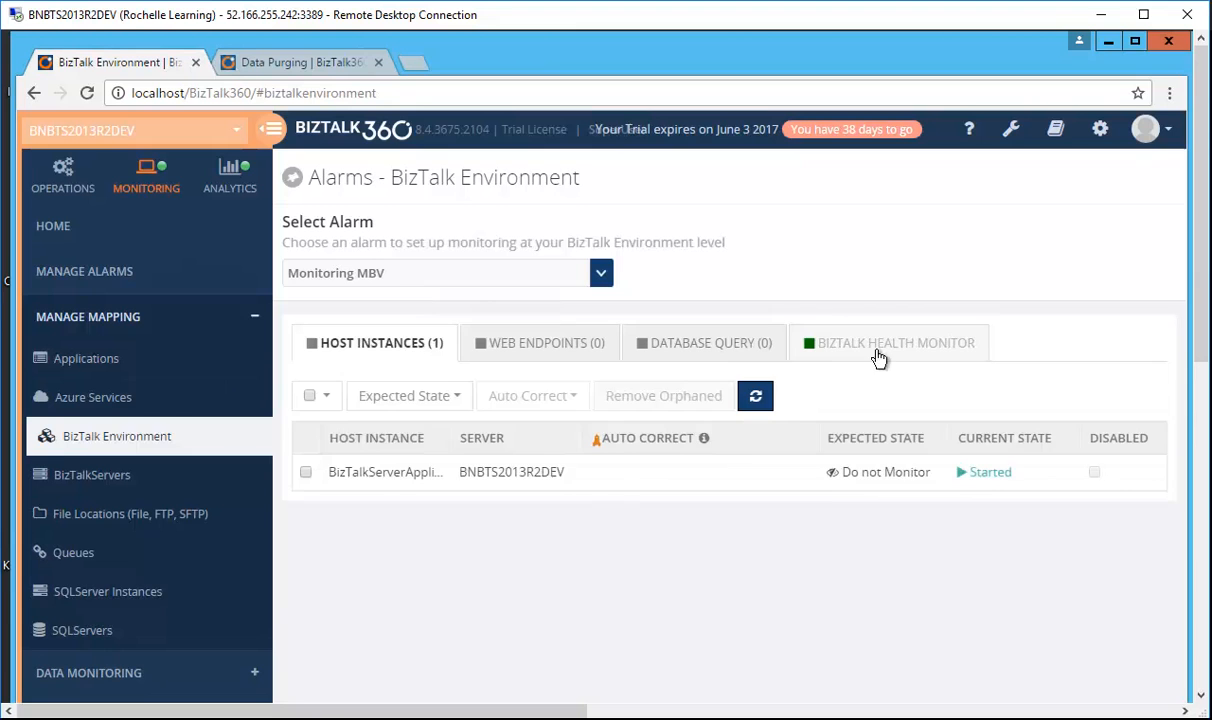
pyautogui.click(894, 342)
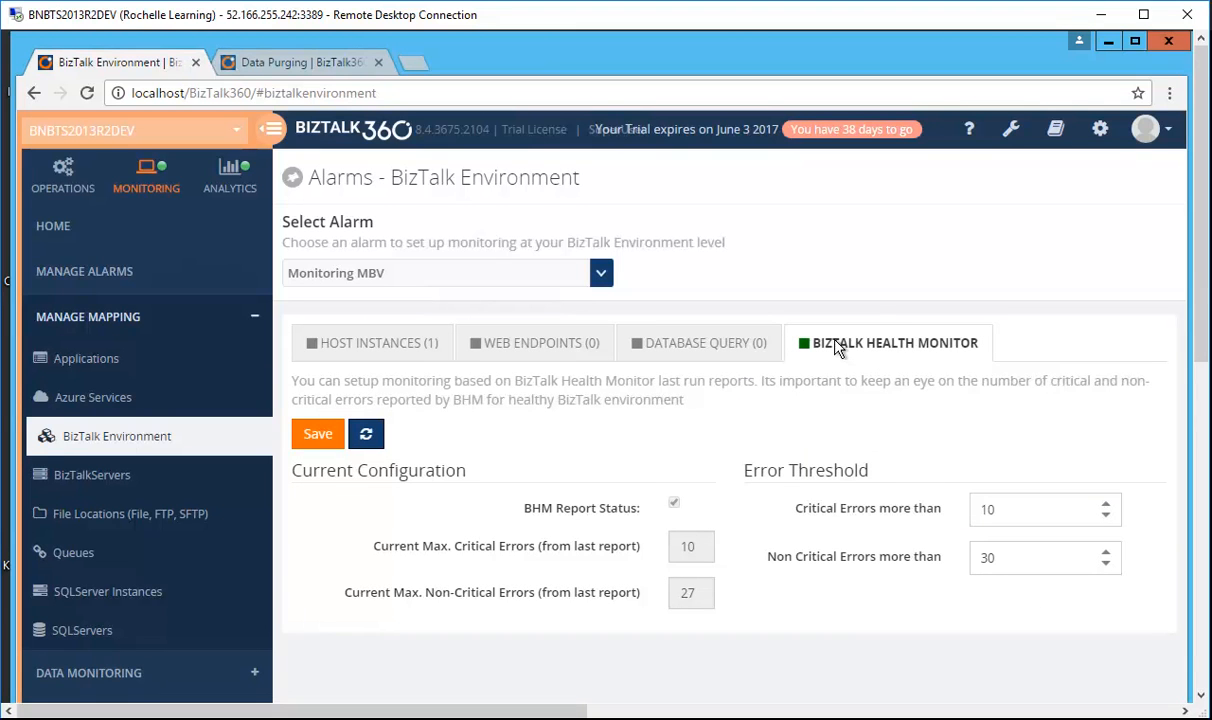
pyautogui.moveTo(808, 335)
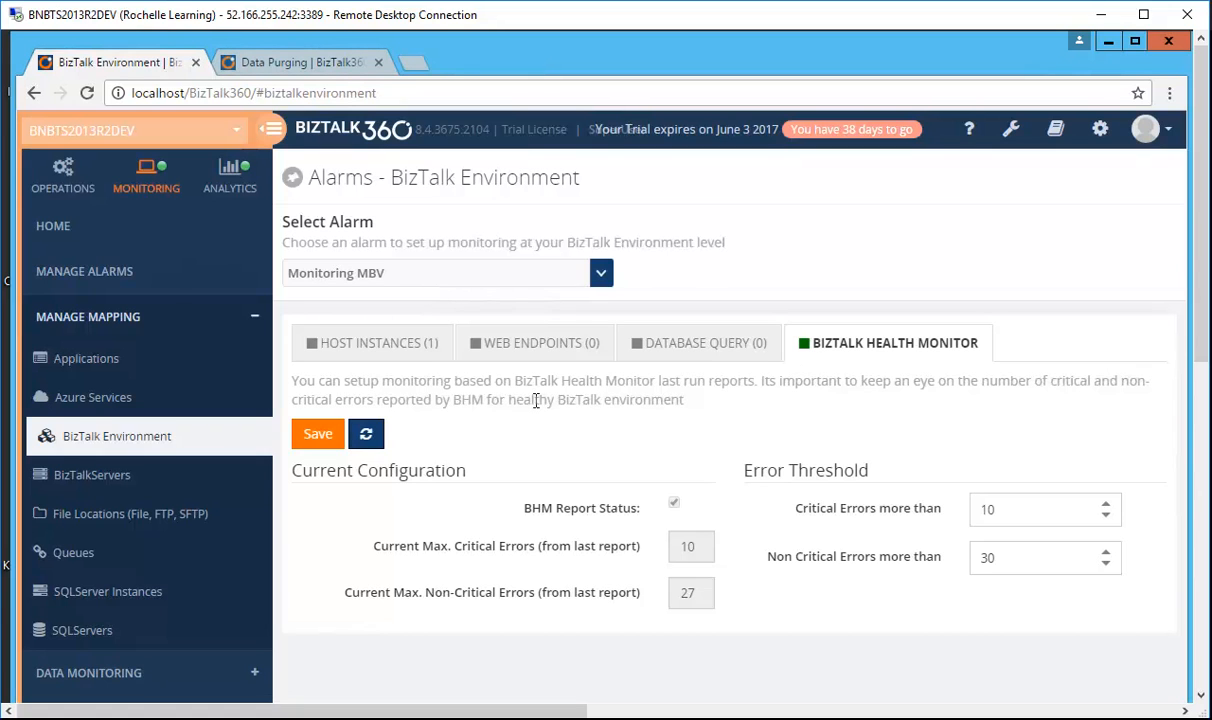
pyautogui.moveTo(348, 155)
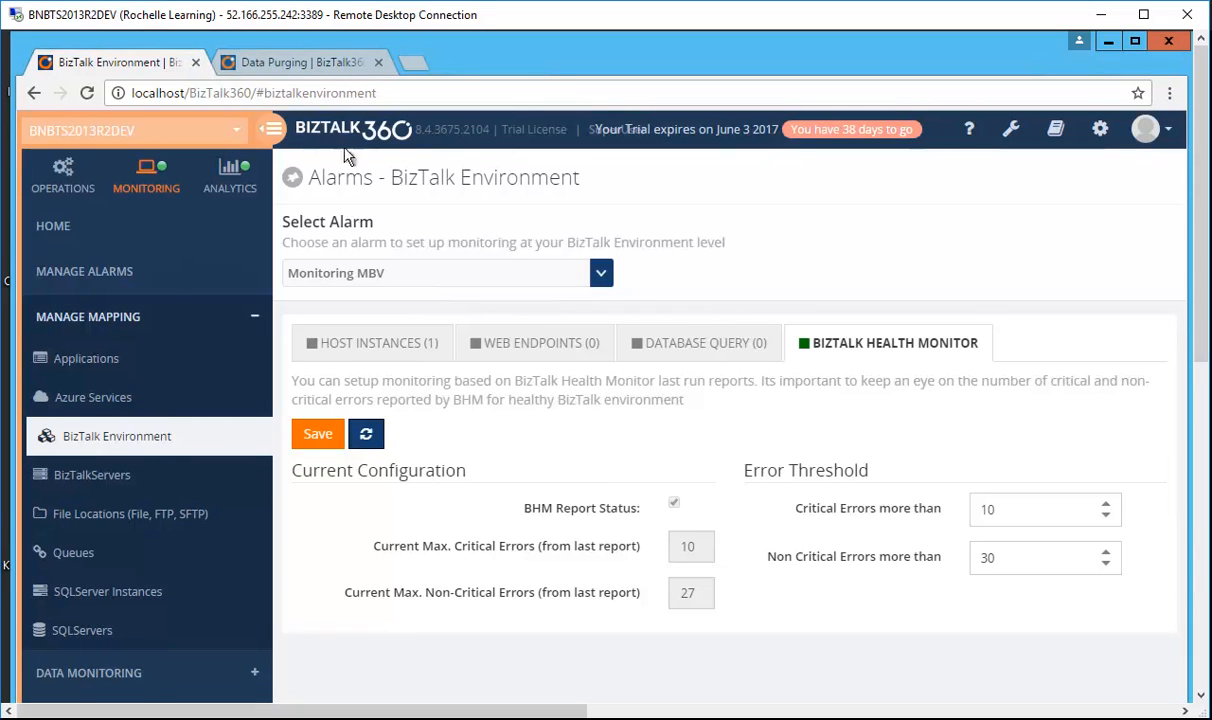